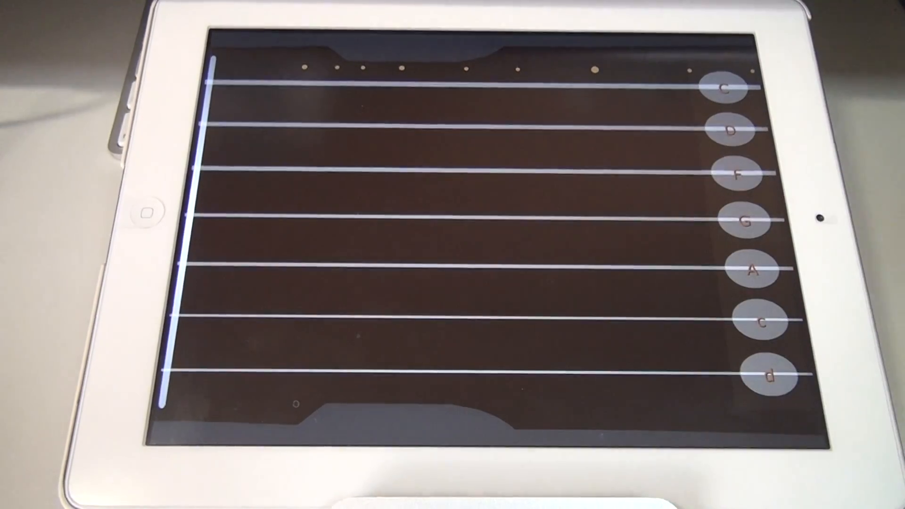
# - Pluck a Guqin string to check whether it makes sound
pyautogui.click(306, 364)
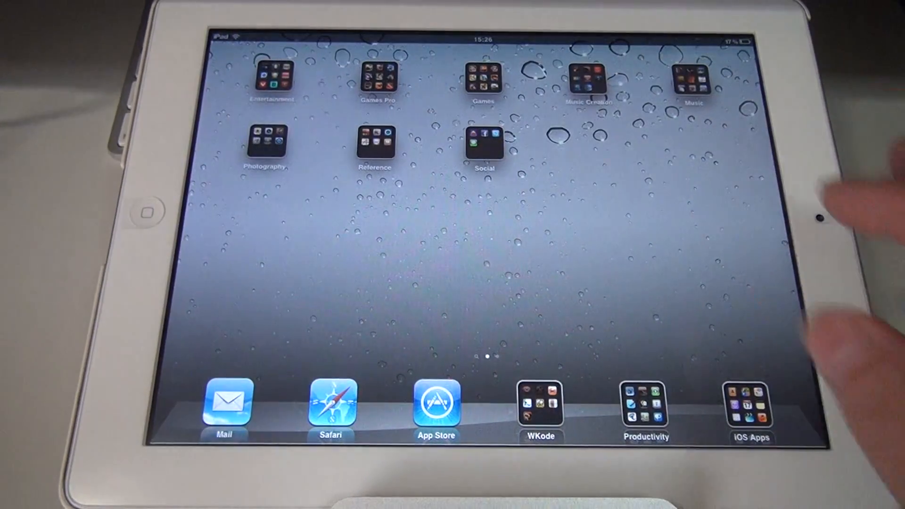
# - Open the WKode folder on the Home Screen to reach Guqin
pyautogui.click(690, 78)
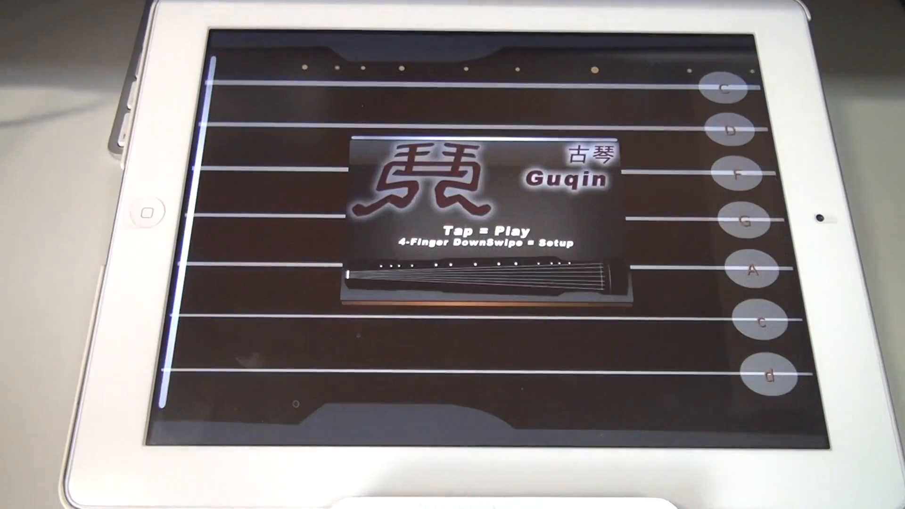
# - Dismiss the Guqin splash screen and pluck a string to test sound
pyautogui.click(754, 270)
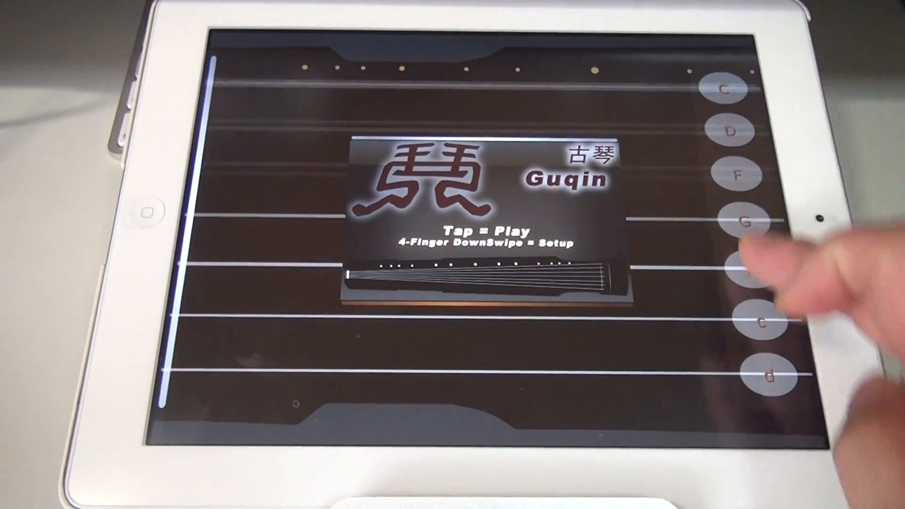
pyautogui.click(758, 270)
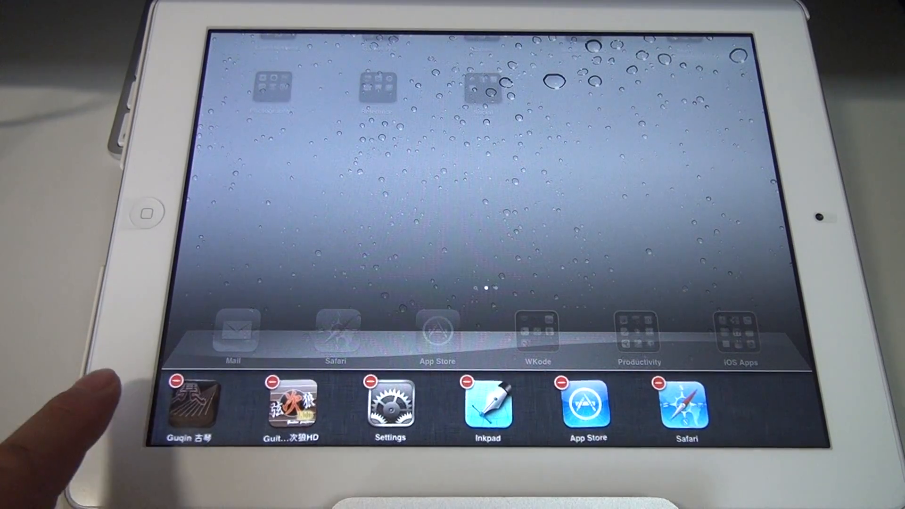
# - Quit Guqin from the multitasking bar, then open WKode and relaunch it
pyautogui.click(174, 382)
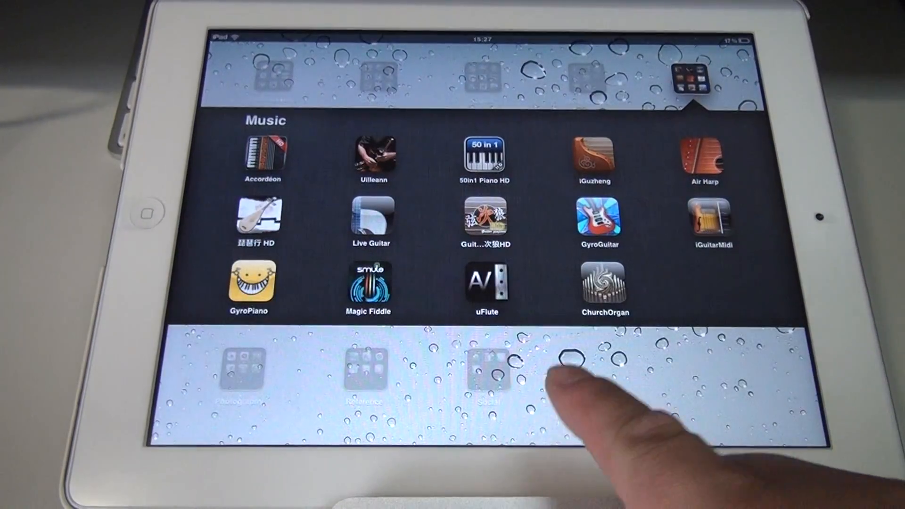
pyautogui.click(486, 374)
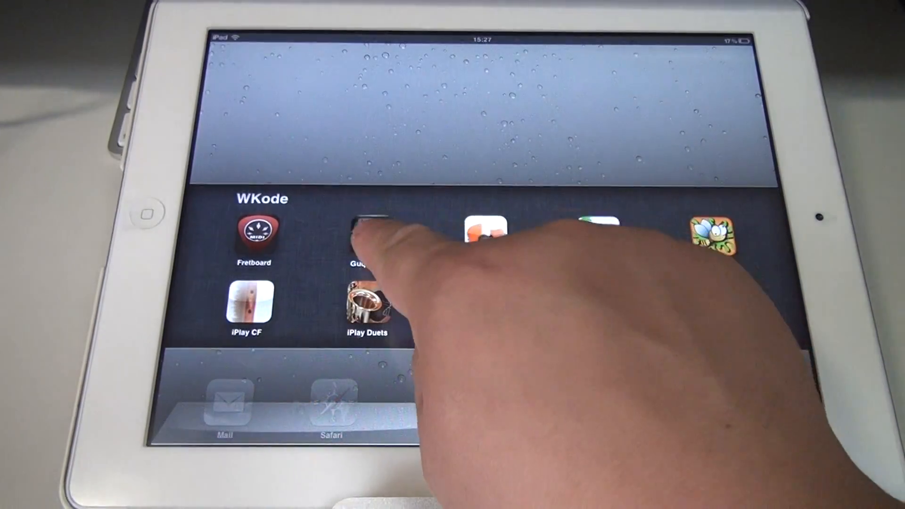
pyautogui.click(366, 236)
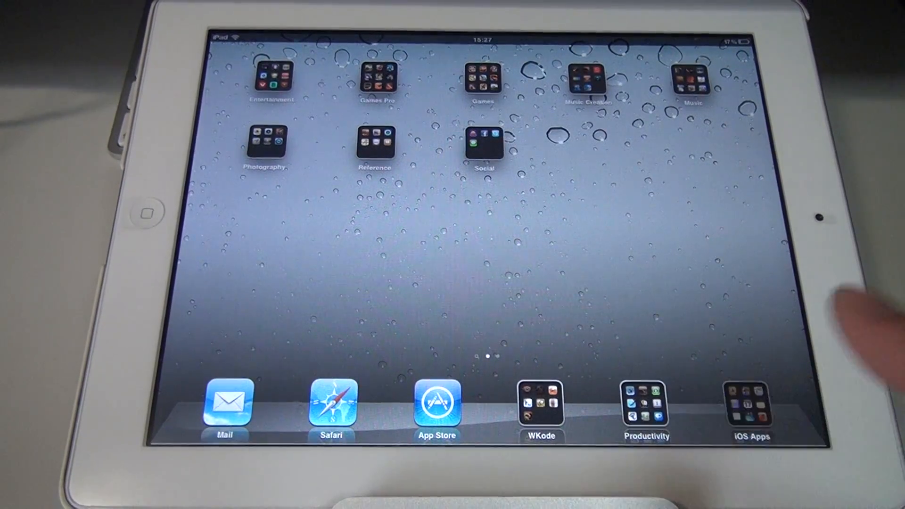
# - In Settings > General > Sounds, drag the Ringer and Alerts slider down and back up
pyautogui.click(749, 404)
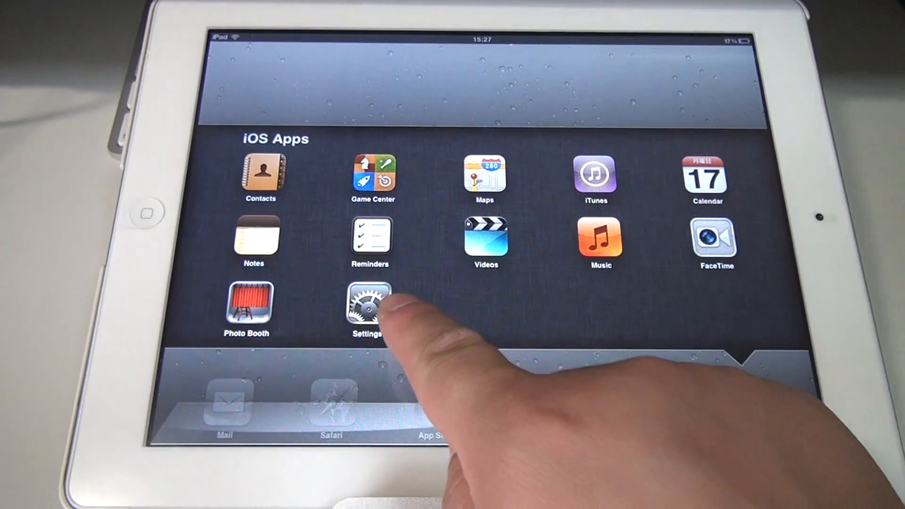
pyautogui.click(368, 303)
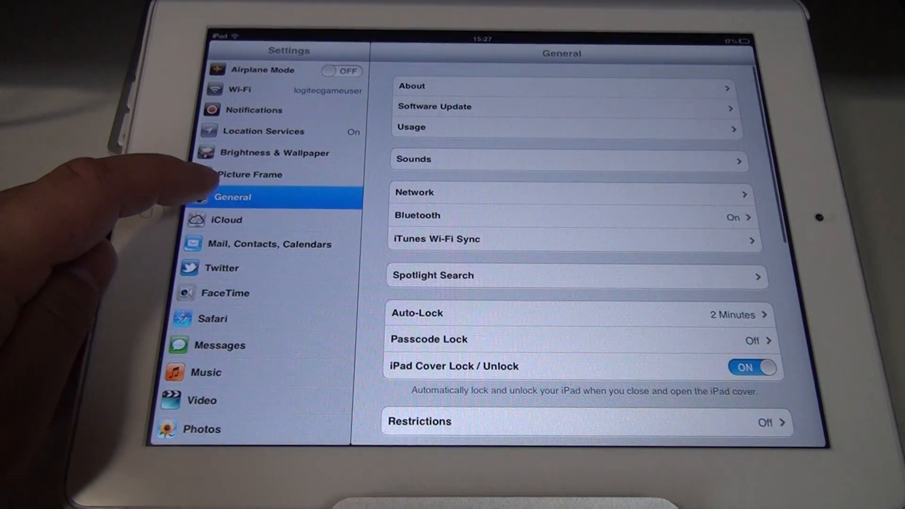
pyautogui.click(569, 159)
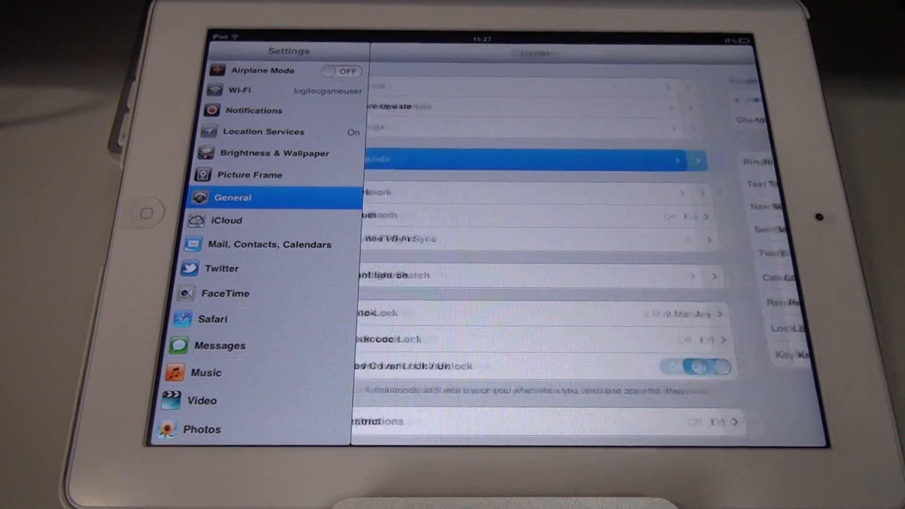
pyautogui.click(519, 161)
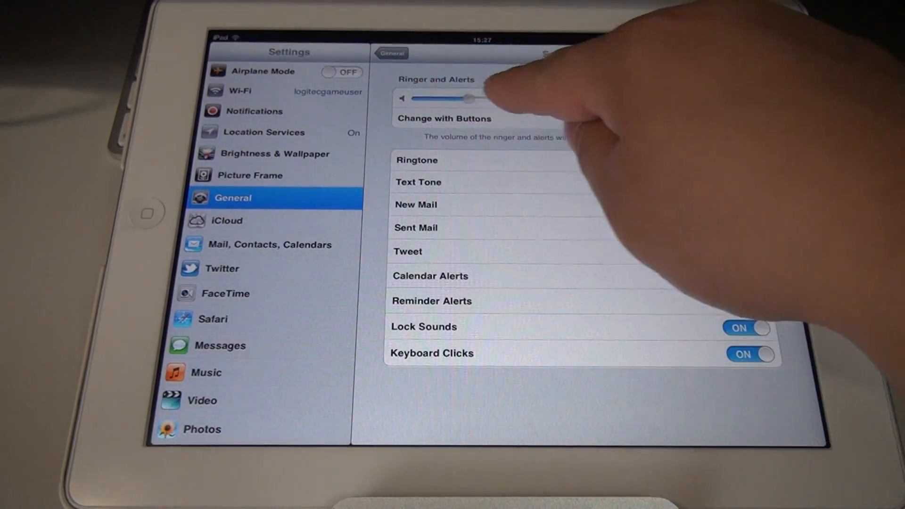
pyautogui.moveTo(456, 98); pyautogui.dragTo(707, 100)
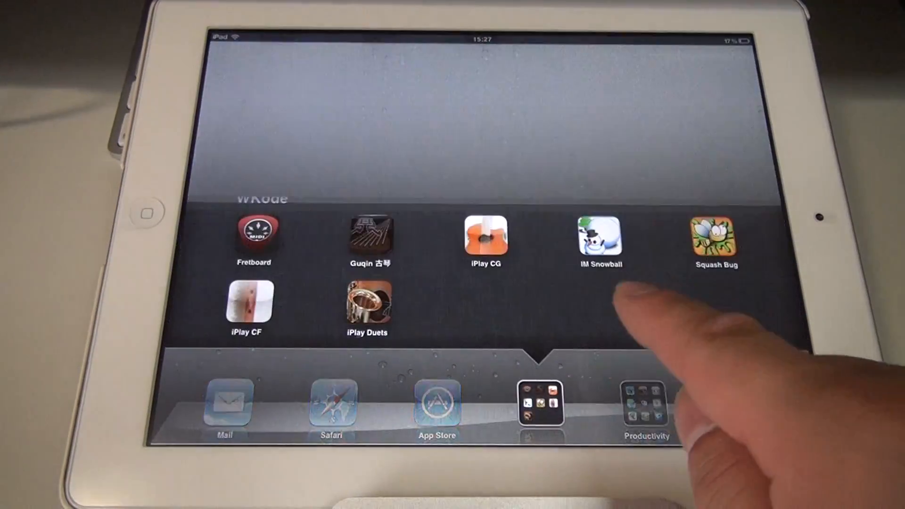
# - Launch Guqin 古琴 from WKode and close its help overlay
pyautogui.click(370, 236)
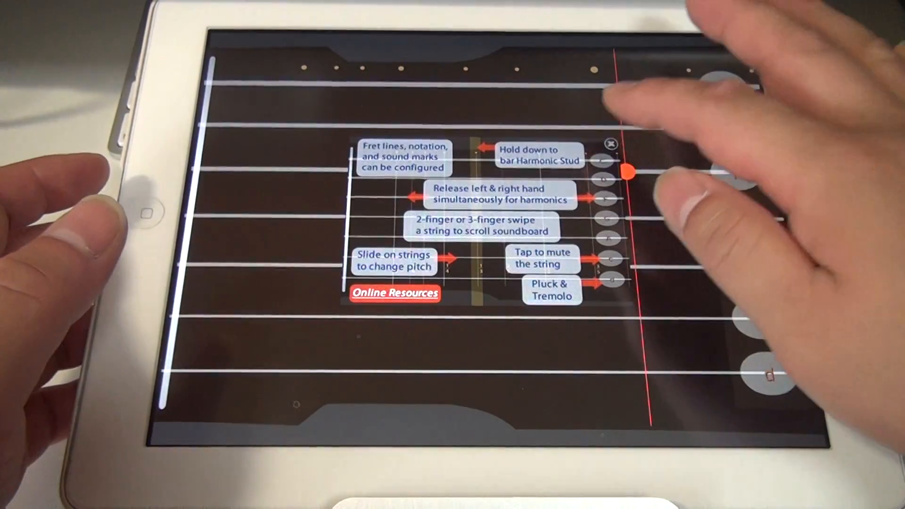
pyautogui.click(610, 144)
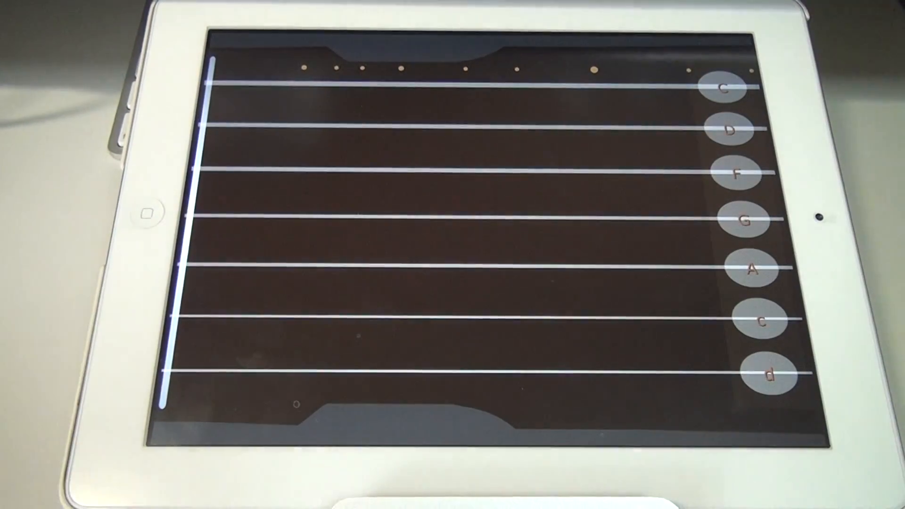